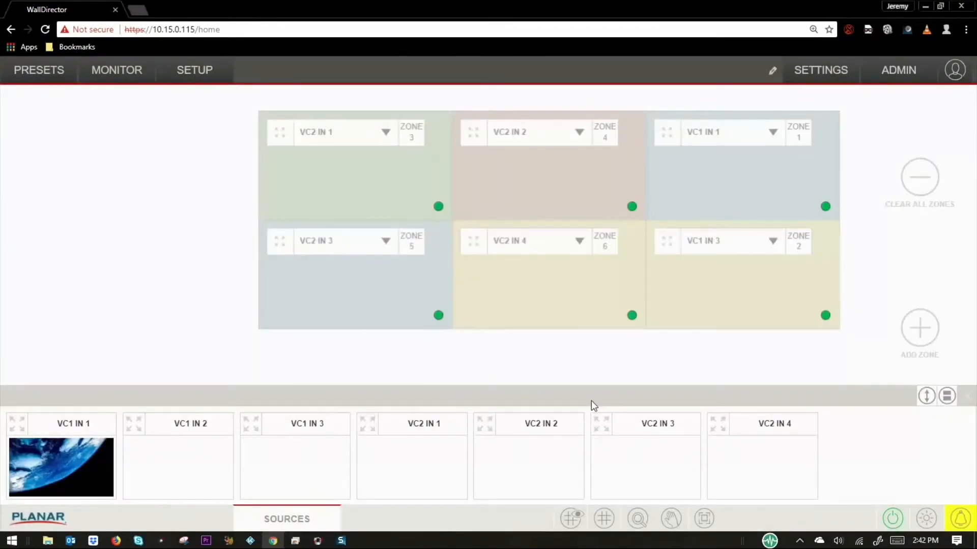
mouse_move(329, 176)
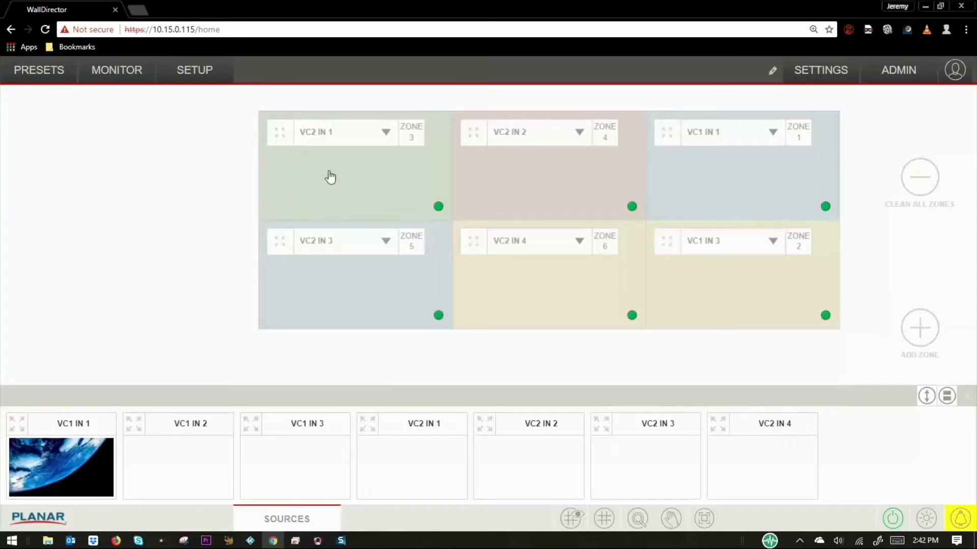
mouse_move(675, 226)
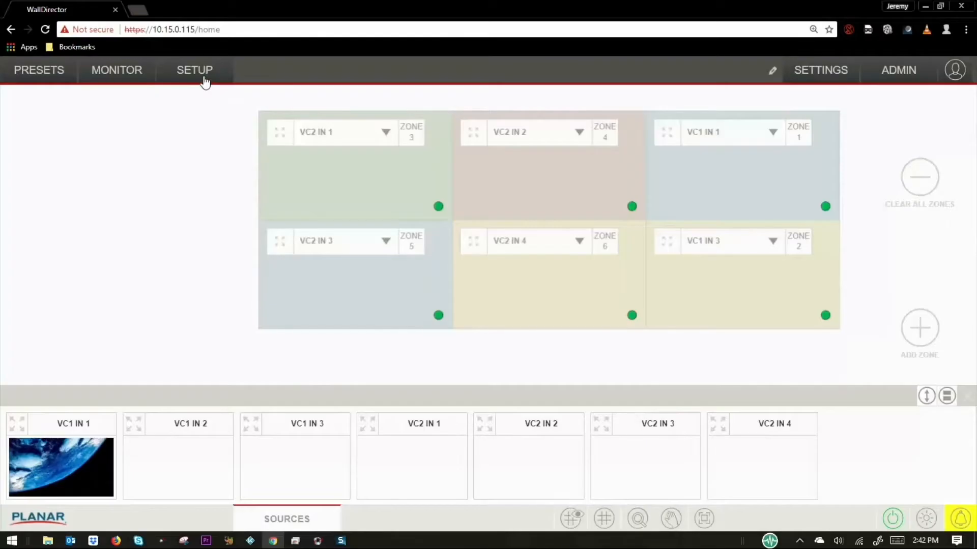
In the setup view, review the Video Wall settings and test pattern options, then close them
click(194, 70)
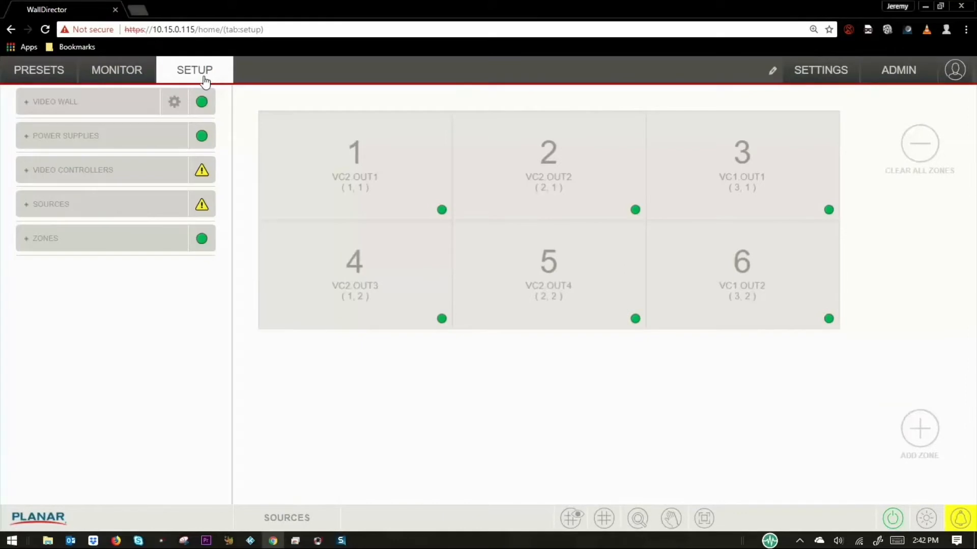
mouse_move(123, 93)
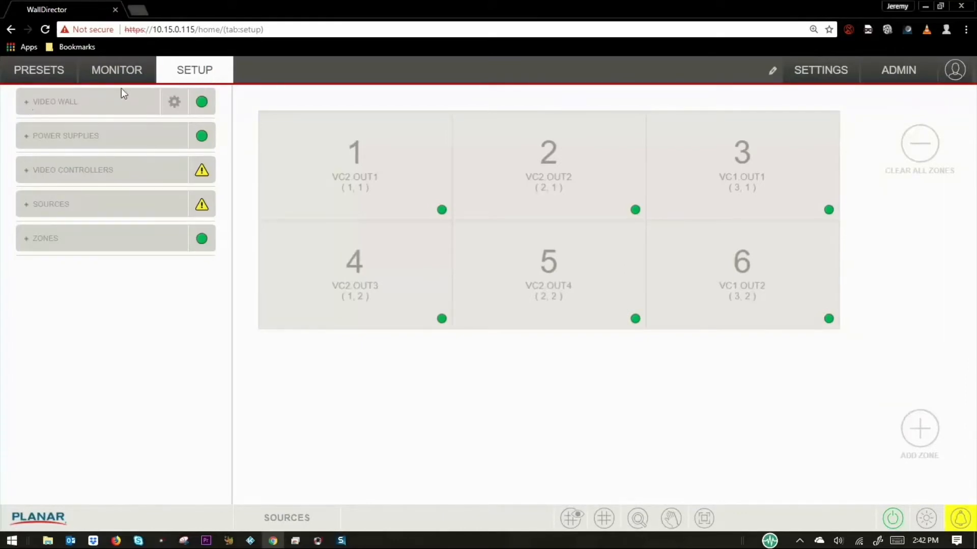
click(174, 101)
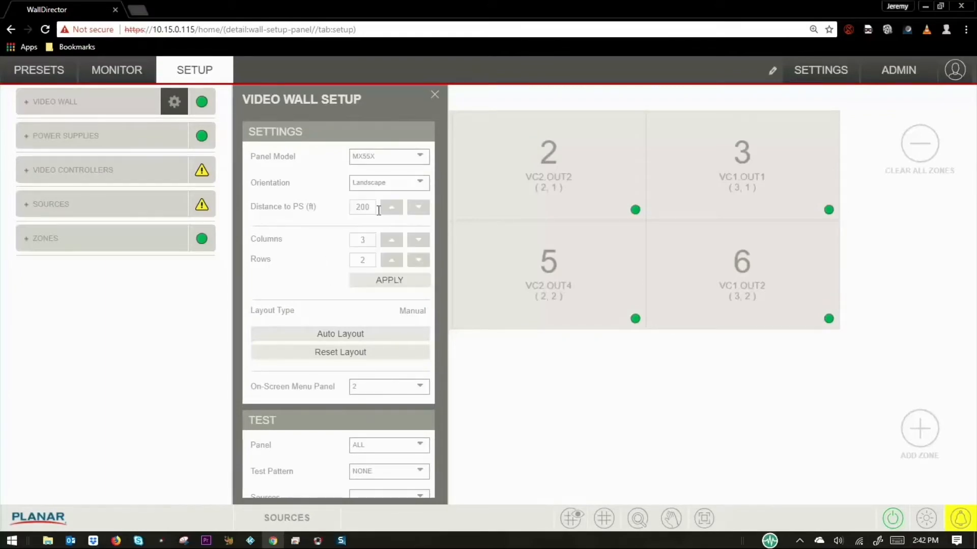
mouse_move(390, 243)
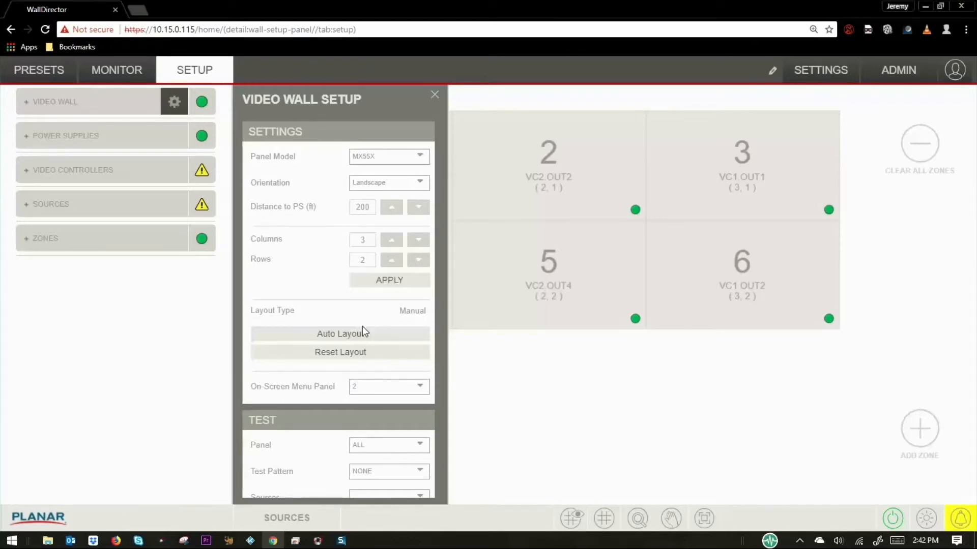
scroll(down, 3)
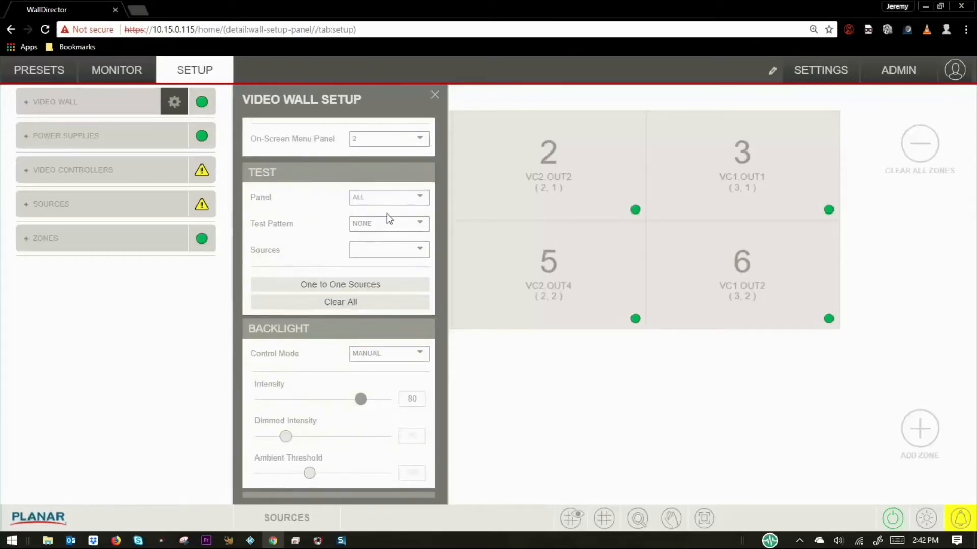
click(388, 223)
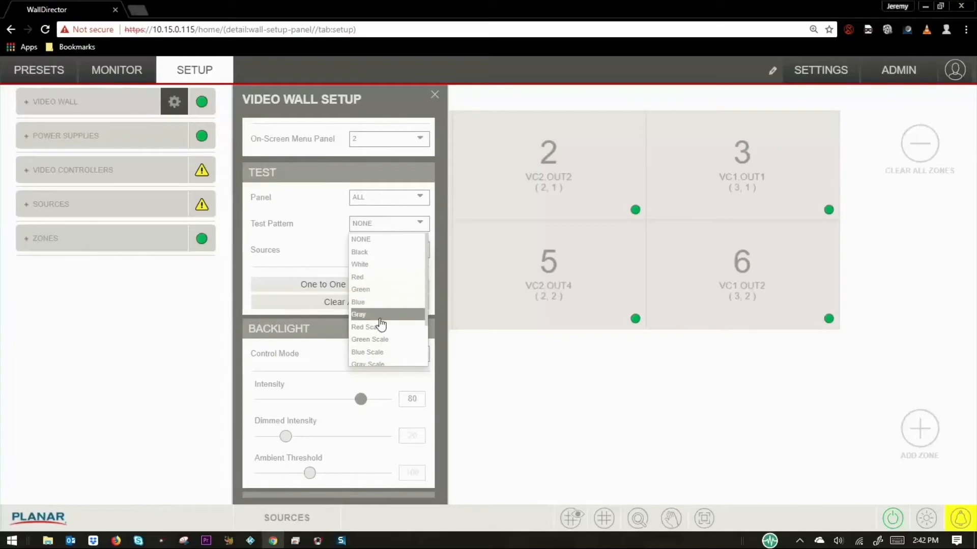
click(434, 95)
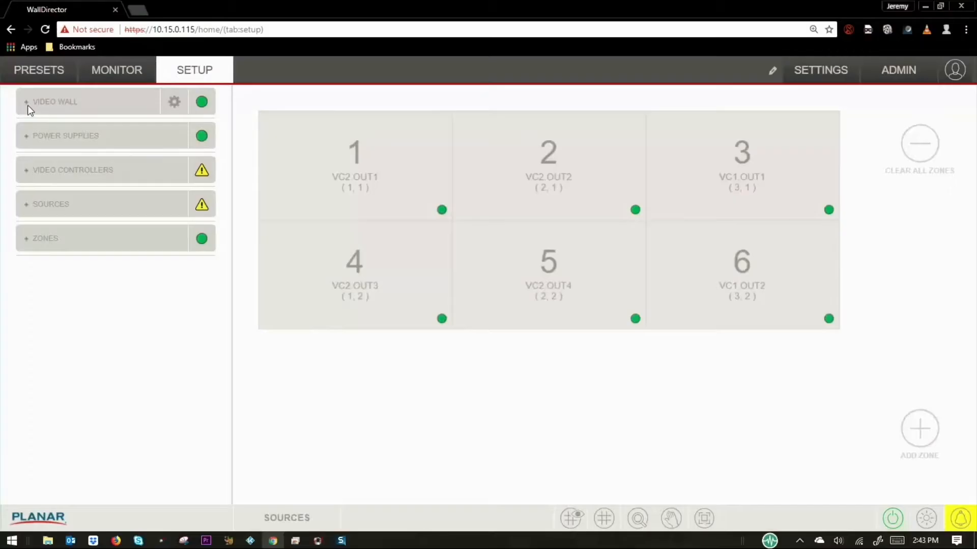
Expand the wall panels, review Panel 2's settings, and expand the power supplies list
click(51, 101)
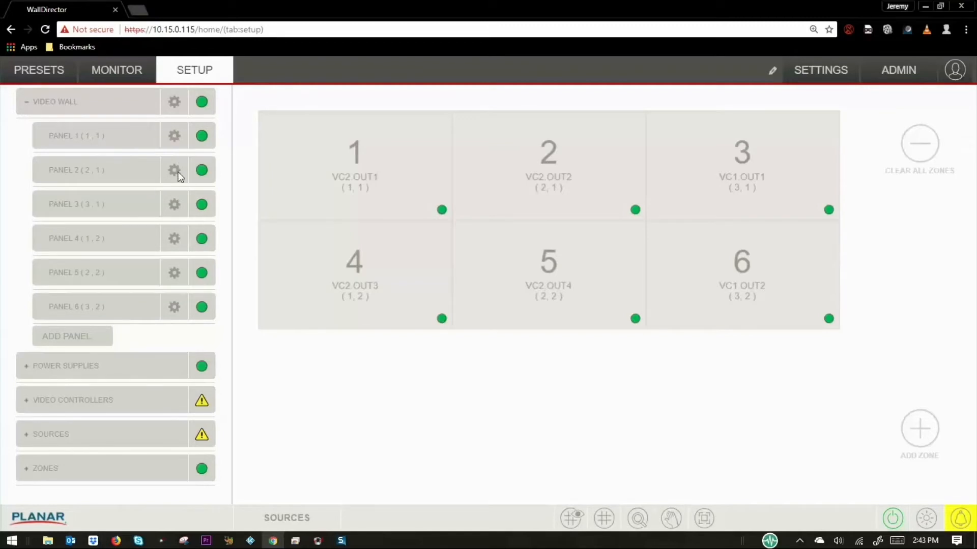
click(174, 170)
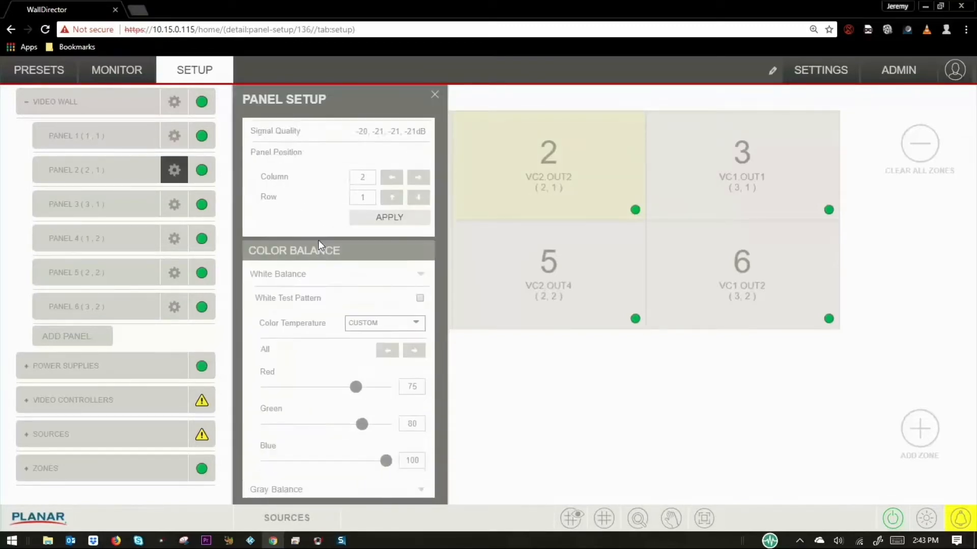
scroll(down, 3)
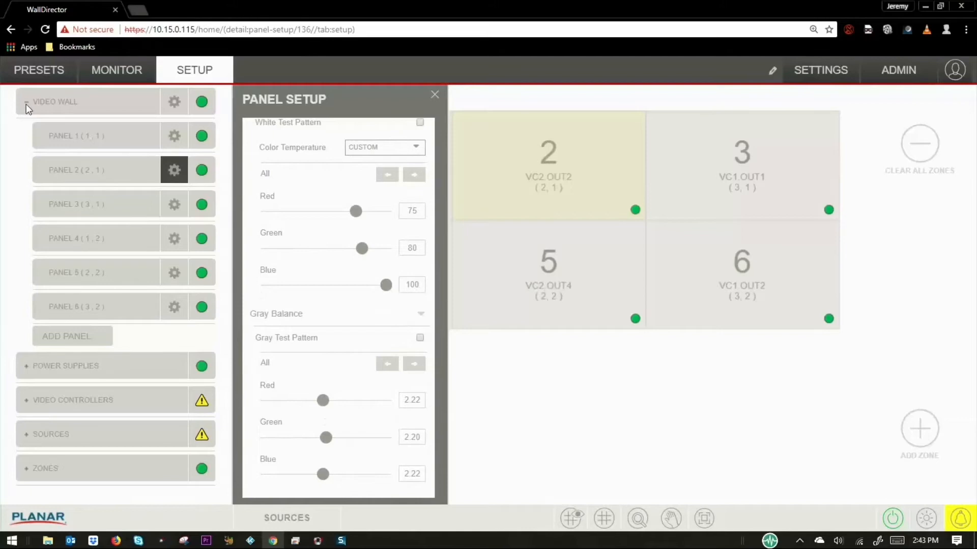
click(435, 95)
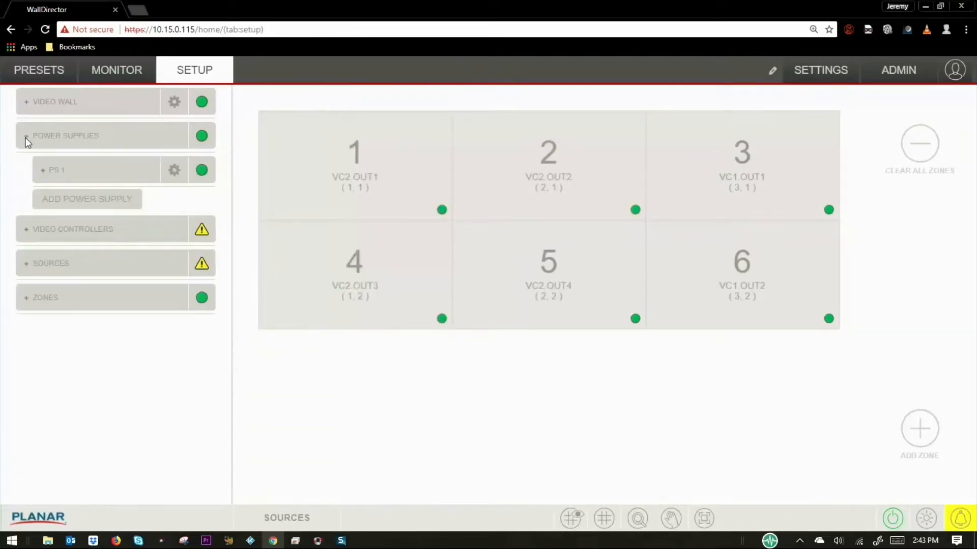
Collapse power supplies, open controller VC 1, and open source VC1 IN 2's setup
click(174, 170)
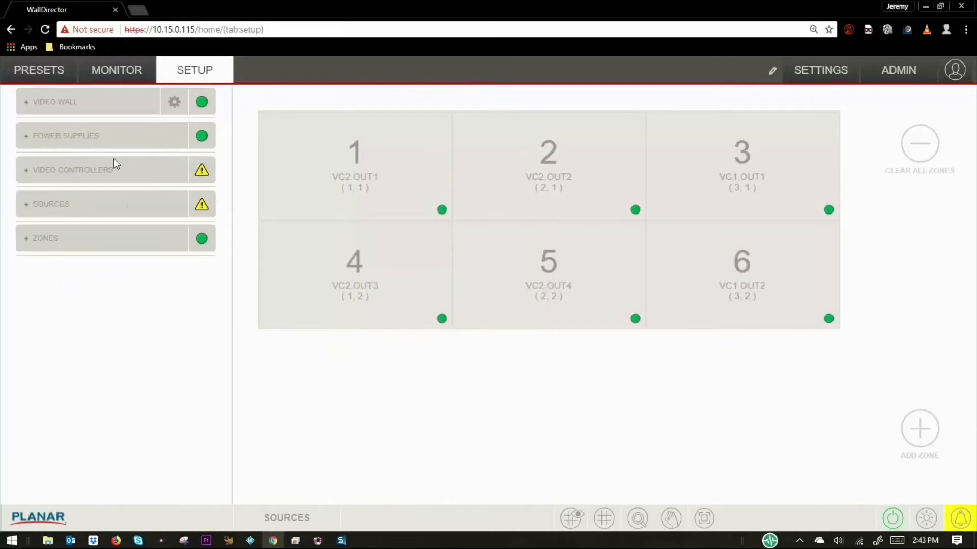
click(71, 170)
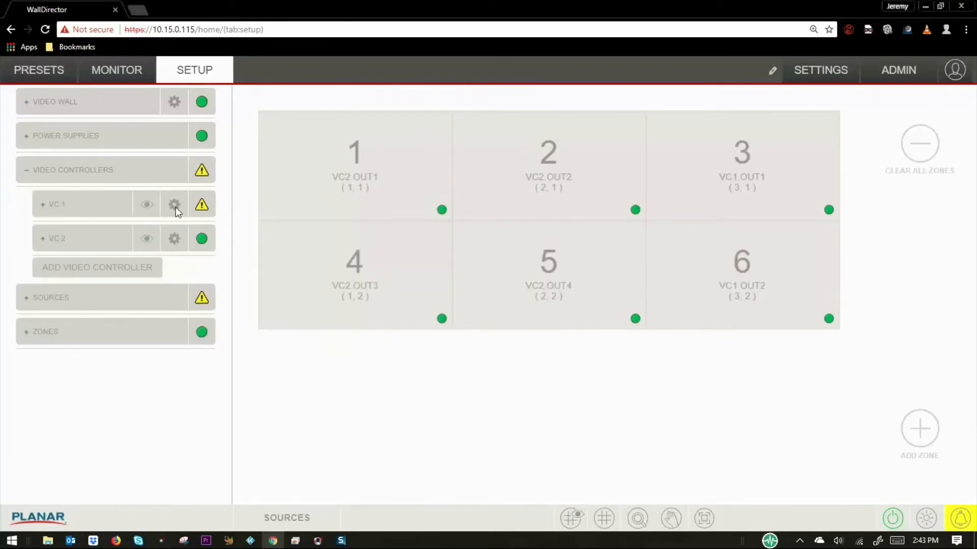
click(174, 204)
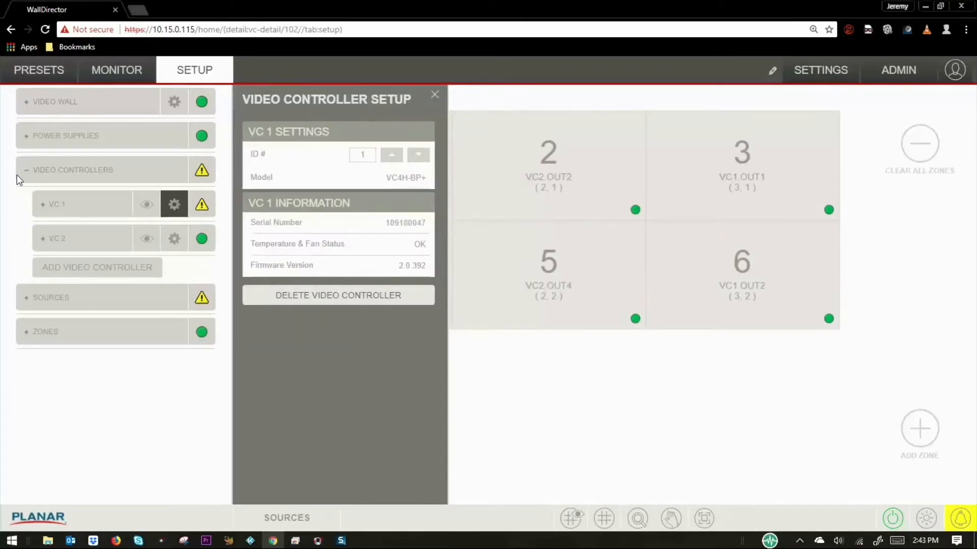
click(434, 94)
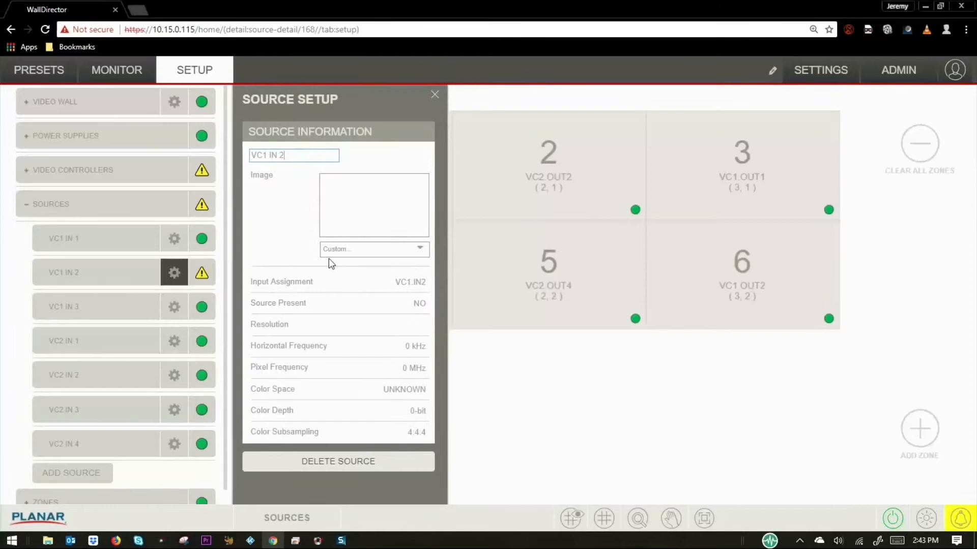
Set VC1 IN 2's custom image to the airplane picture and browse the zones list
click(373, 249)
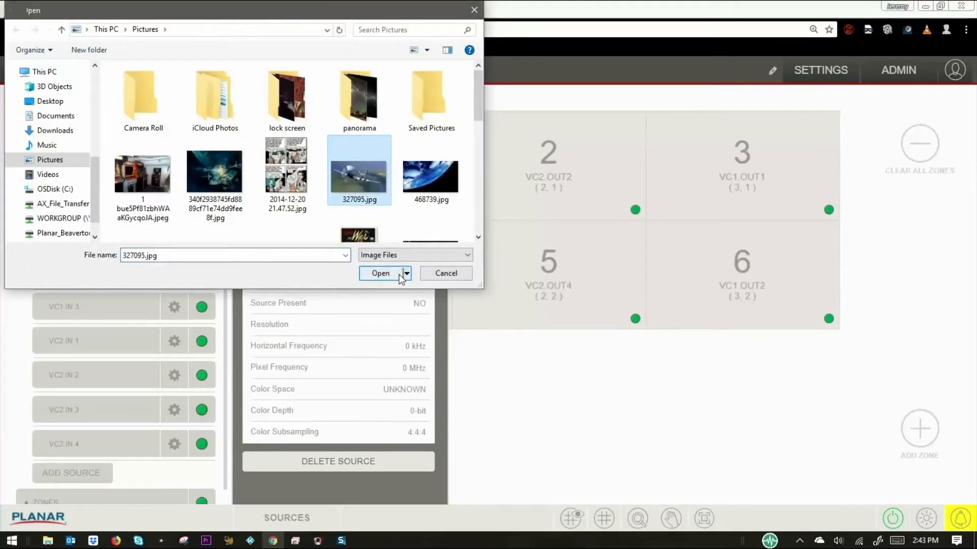
click(380, 274)
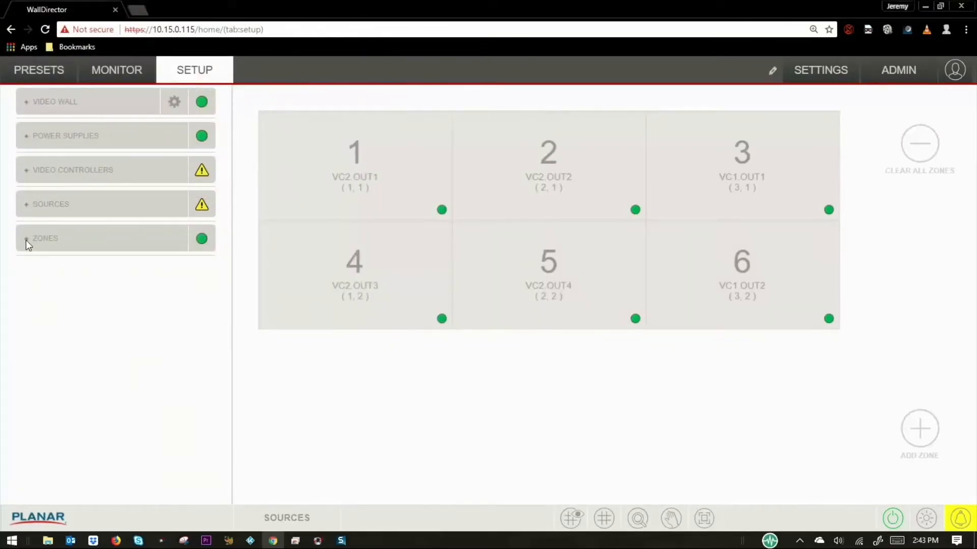
click(45, 239)
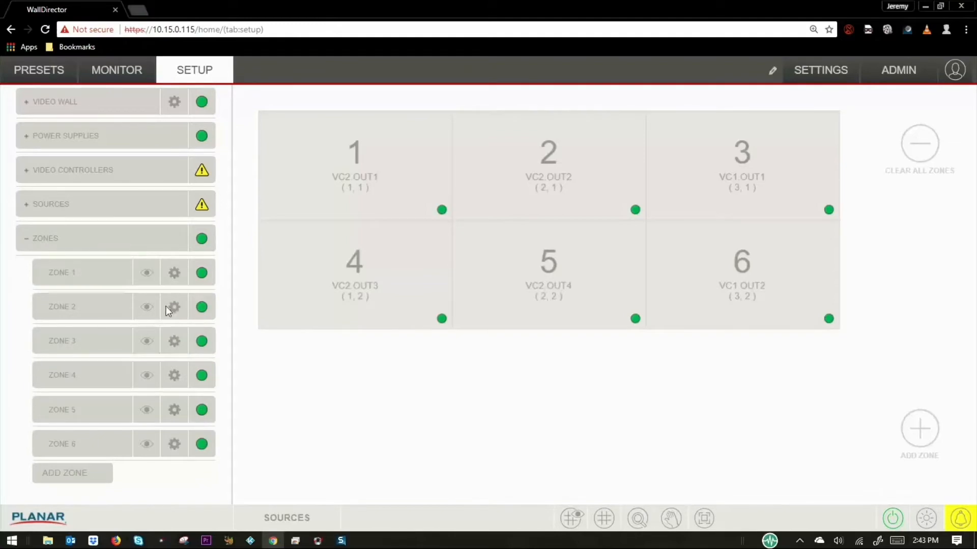
click(45, 238)
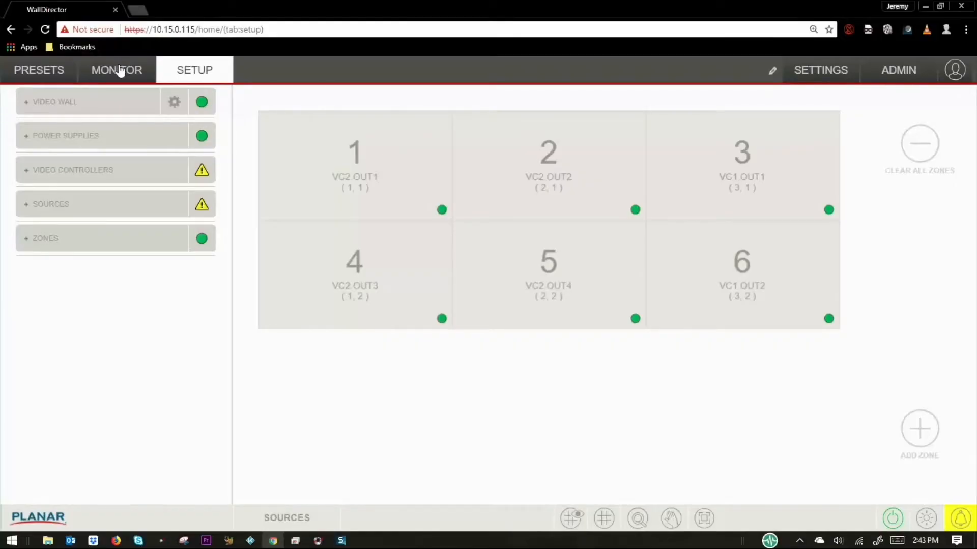
click(116, 70)
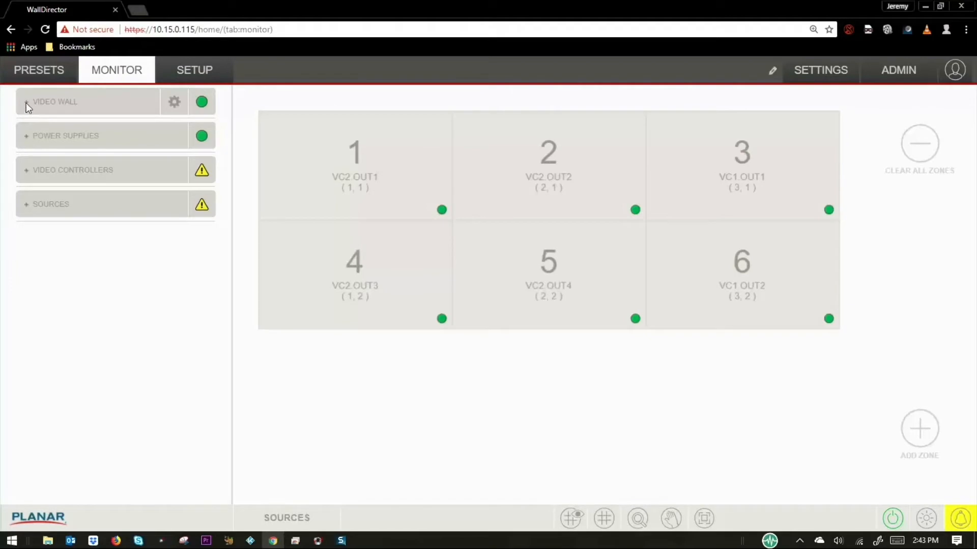
mouse_move(177, 105)
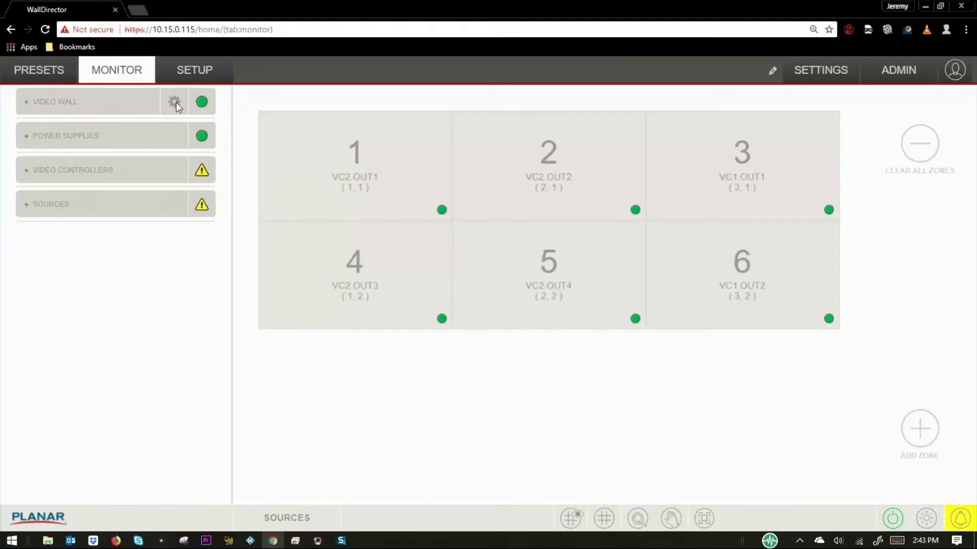
Review monitoring details for PS 1, VC1 IN 2 and VC1 IN 3, then show Presets
click(174, 102)
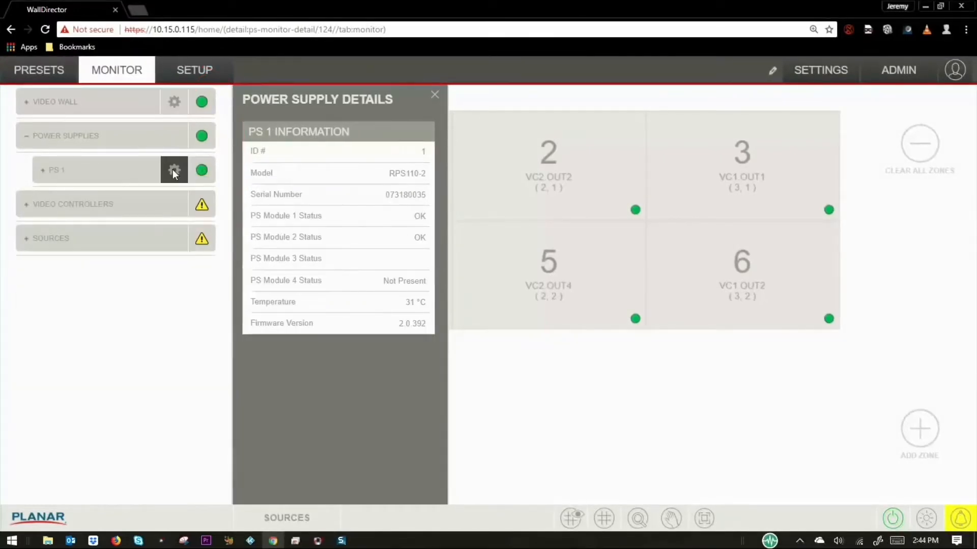
mouse_move(134, 206)
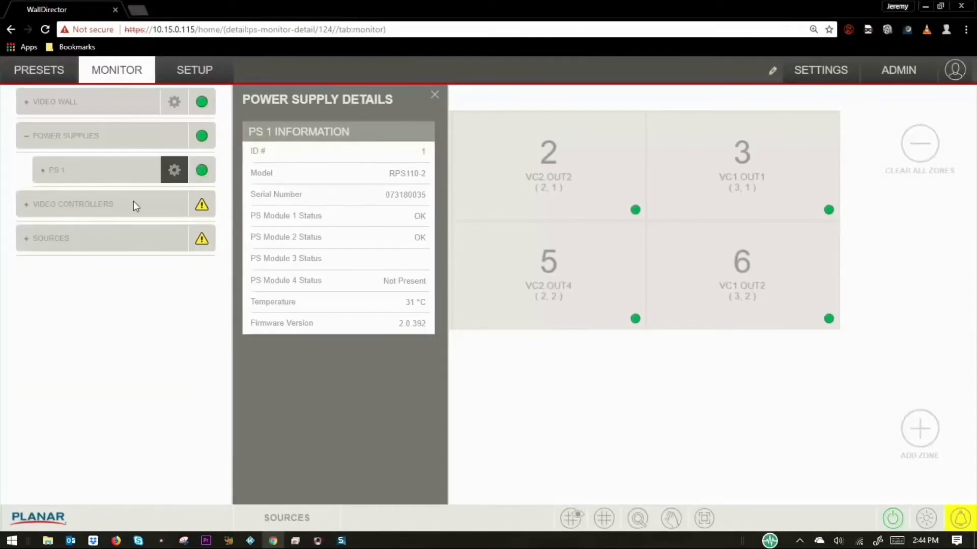
click(74, 204)
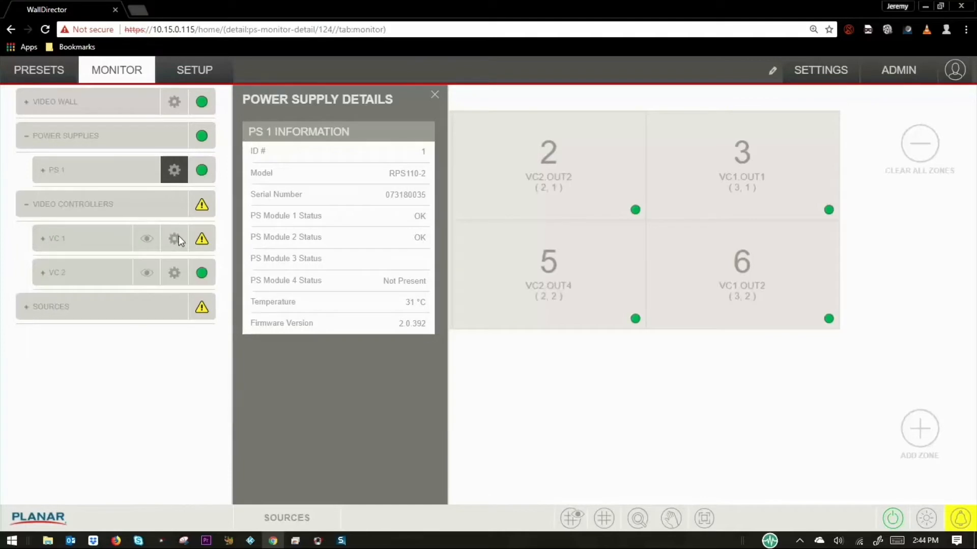
click(174, 238)
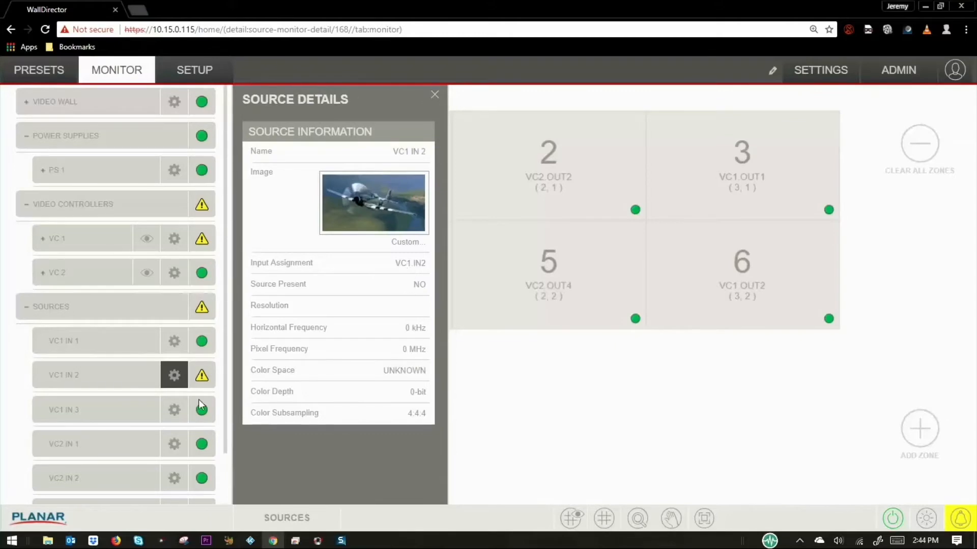
click(174, 409)
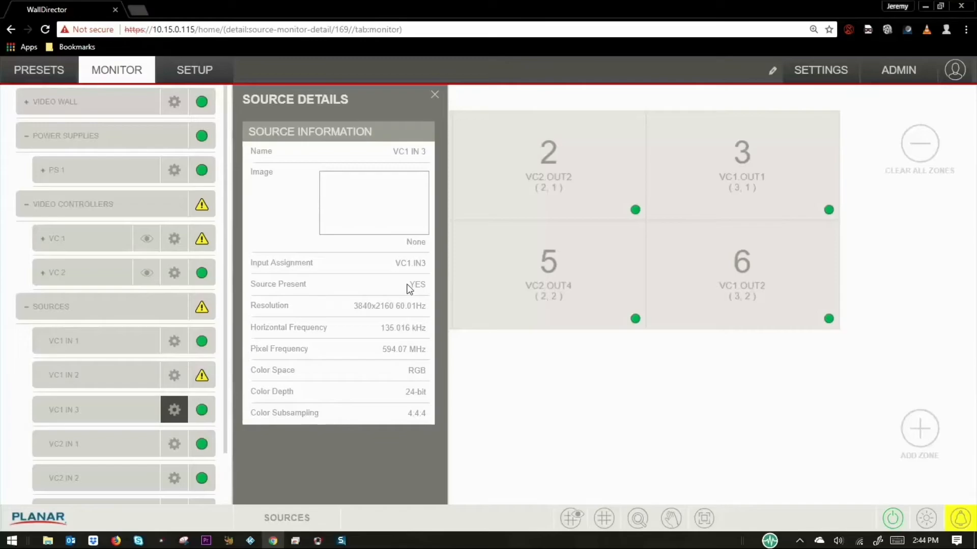
click(38, 69)
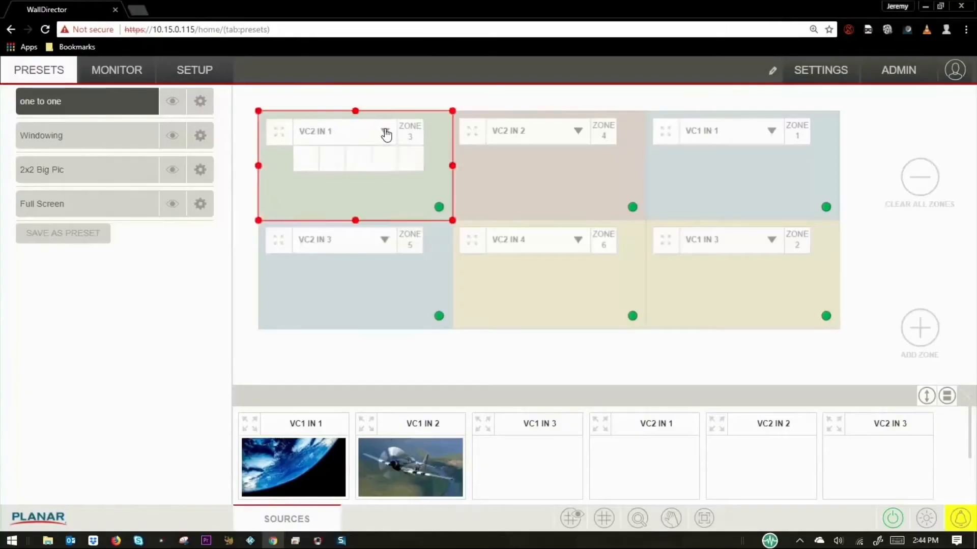
Assign VC2 IN 2 to zone 3 and drag zone 3 larger on the wall
click(384, 131)
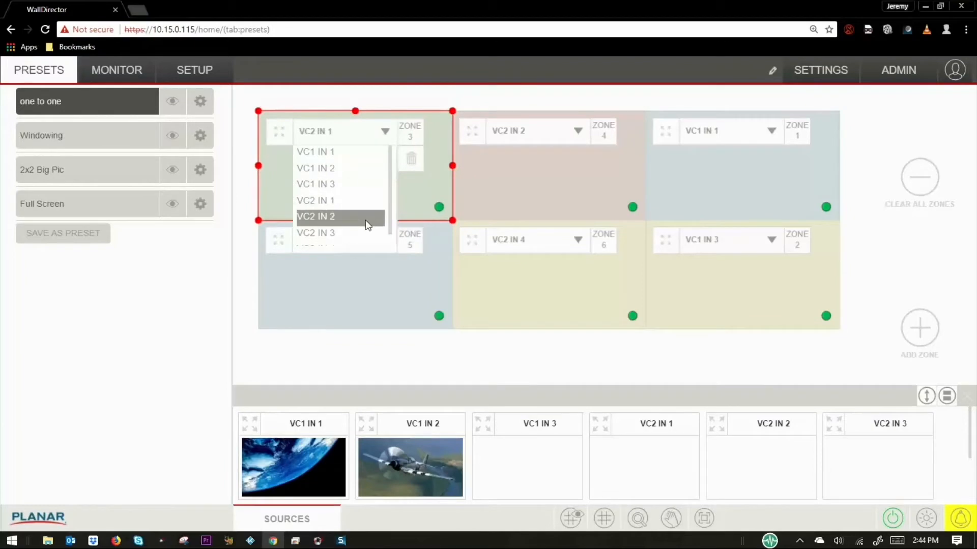
click(316, 216)
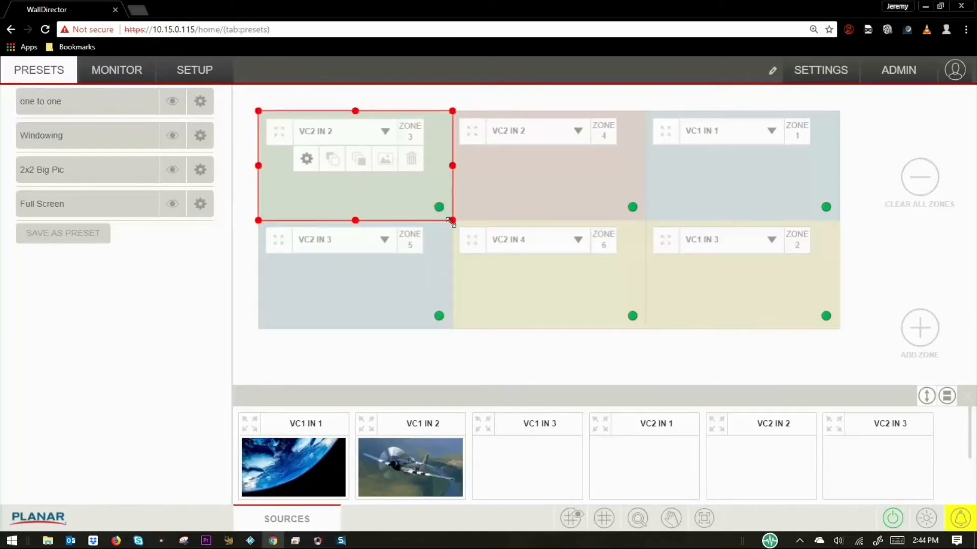
drag(451, 222, 632, 316)
text(Demo)
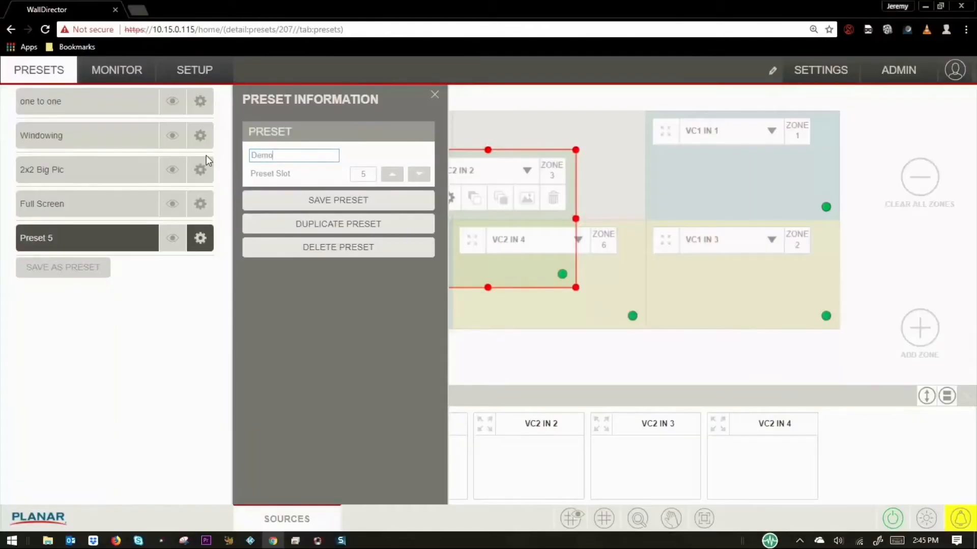
Save the Demo preset, confirm it, and select a preset in the list
click(338, 199)
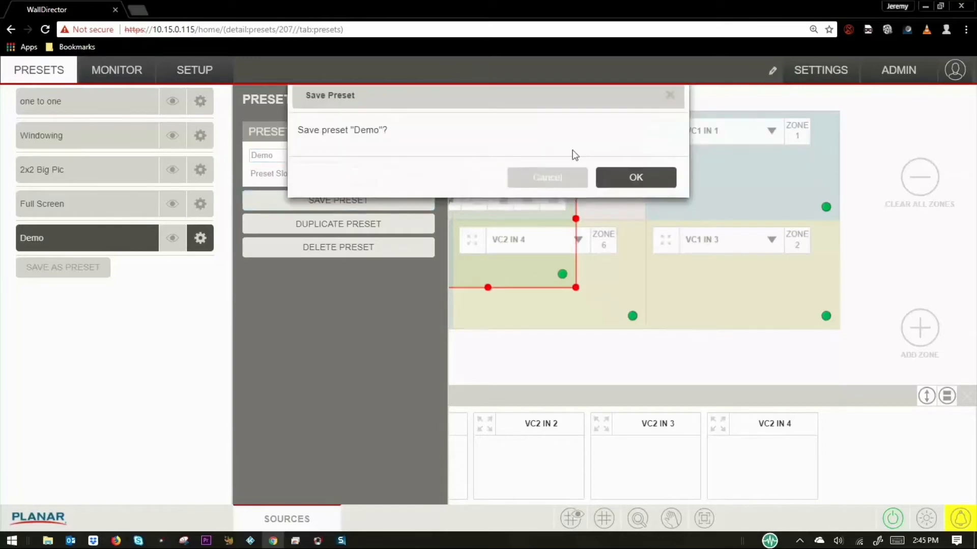
click(636, 177)
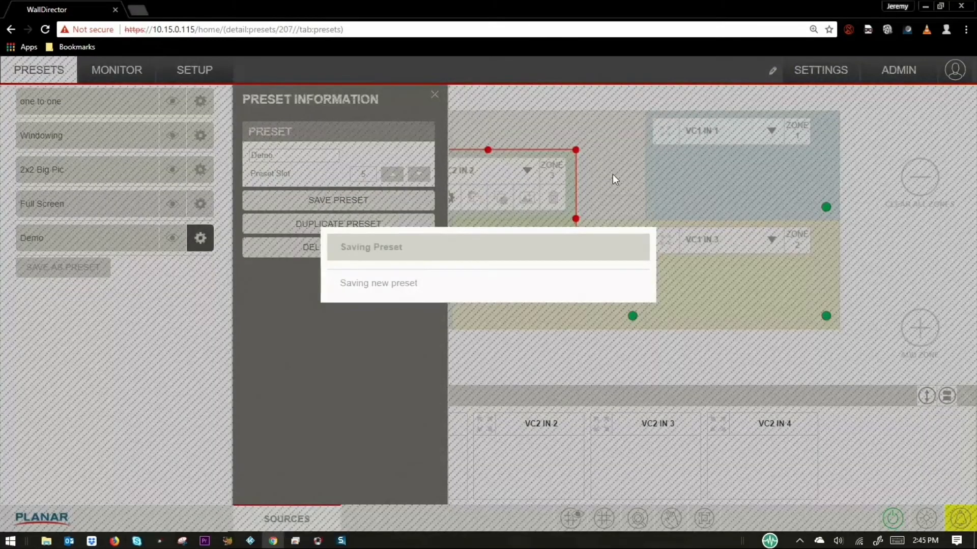
click(86, 203)
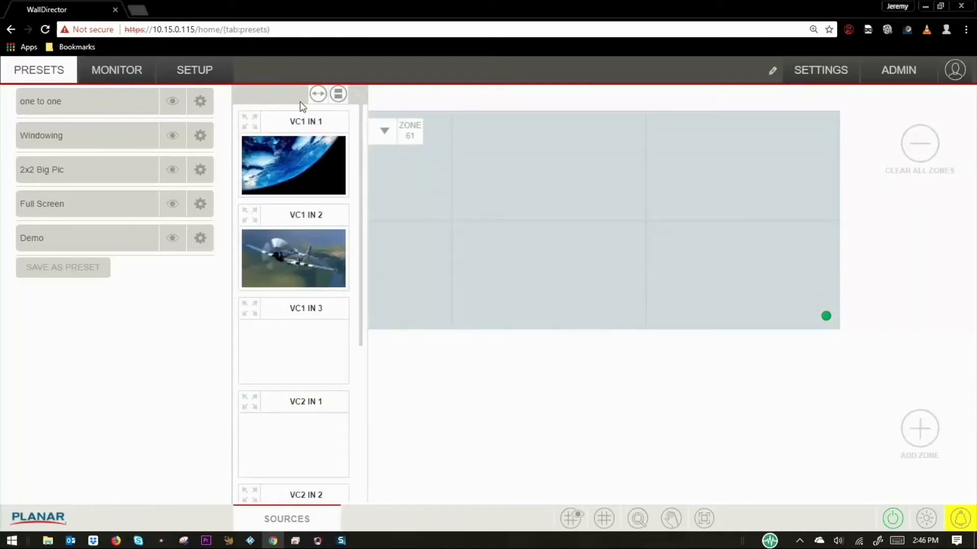
mouse_move(312, 103)
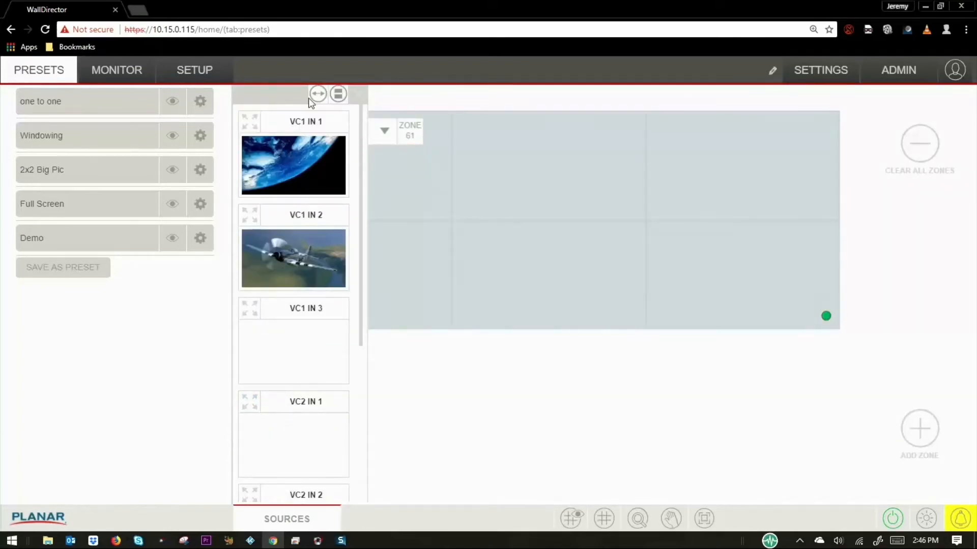
Move the source tray beneath the wall, change zone 61's source, and recall 'one to one'
click(337, 94)
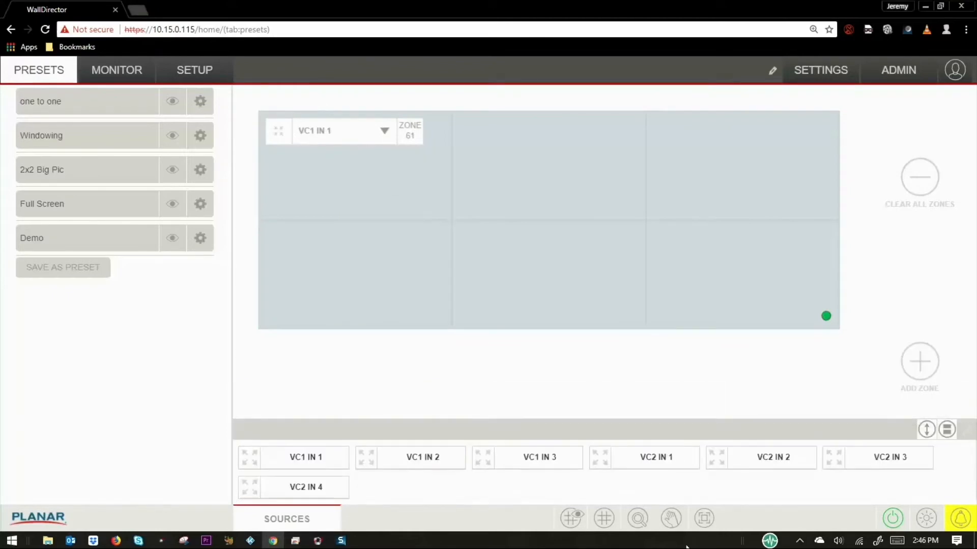
mouse_move(429, 464)
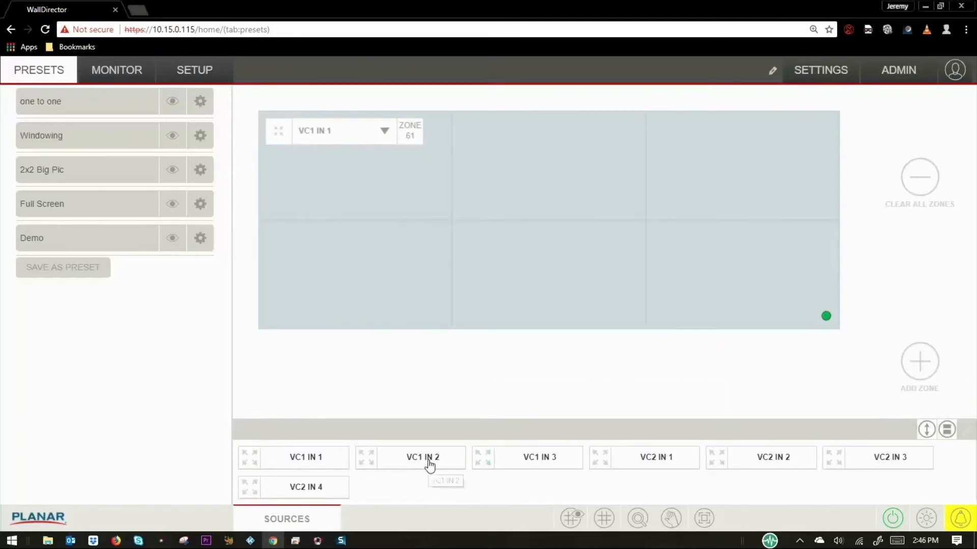
click(919, 178)
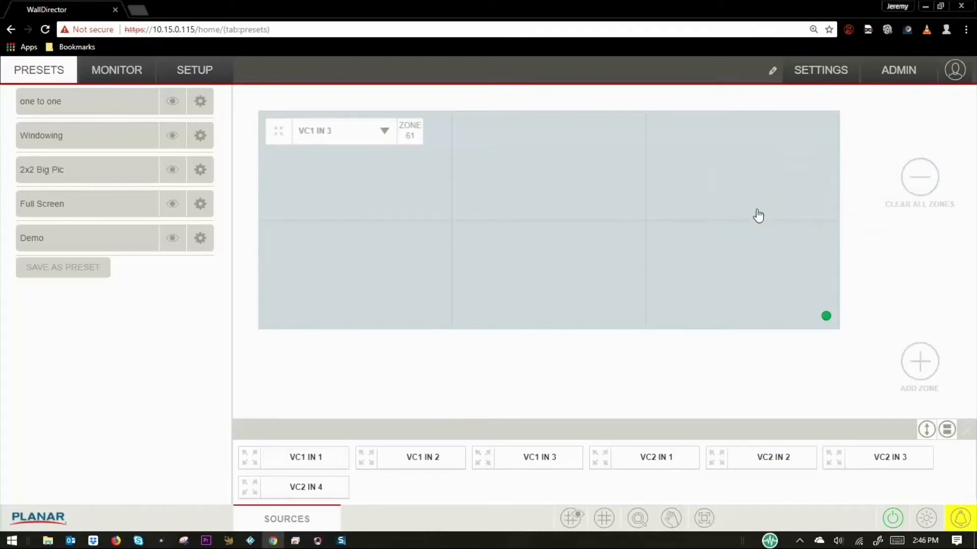
click(87, 102)
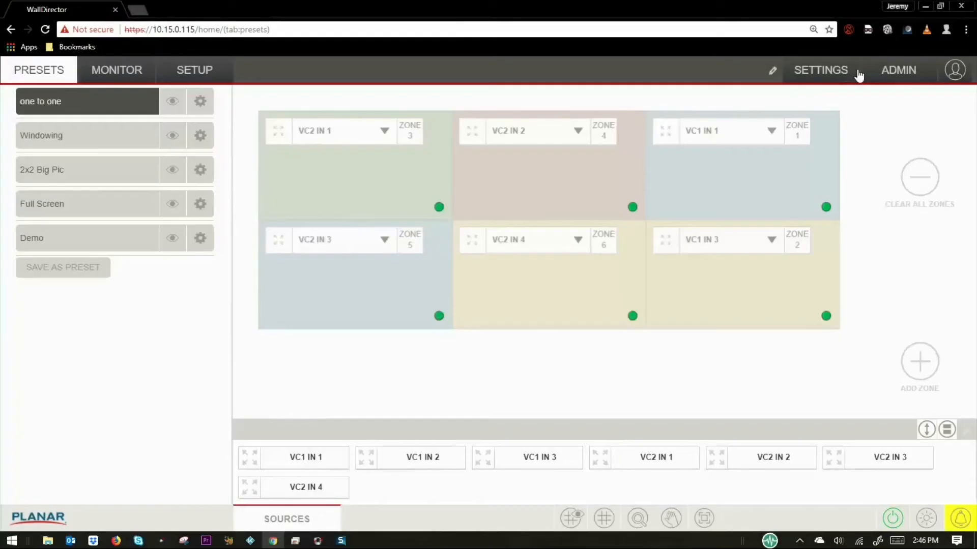
Check and close the Settings Diagnostics window, then open the Command Log
click(821, 69)
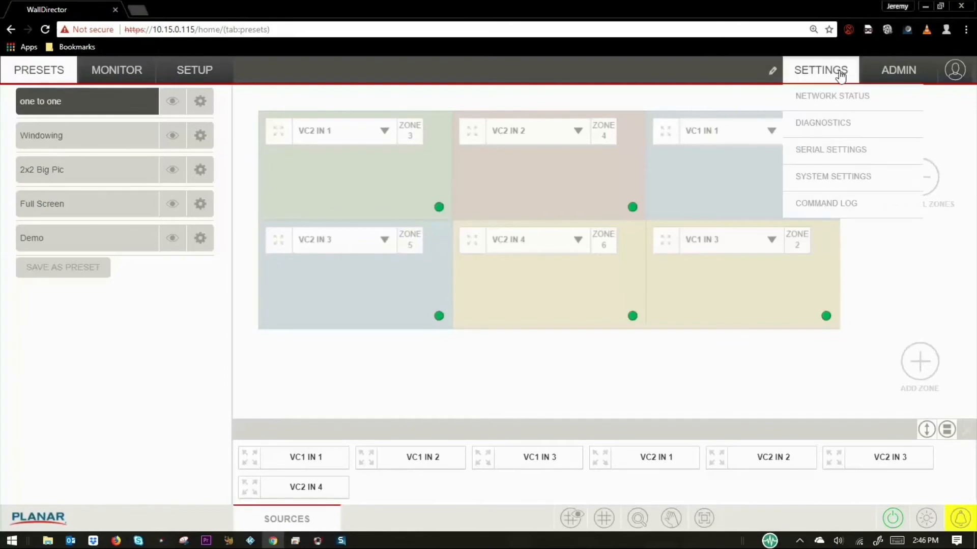
click(831, 95)
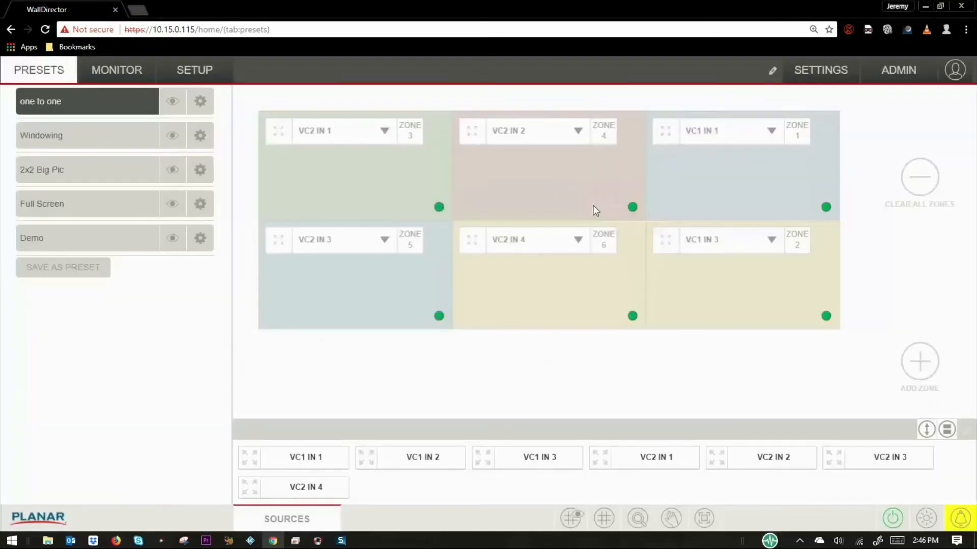
click(820, 70)
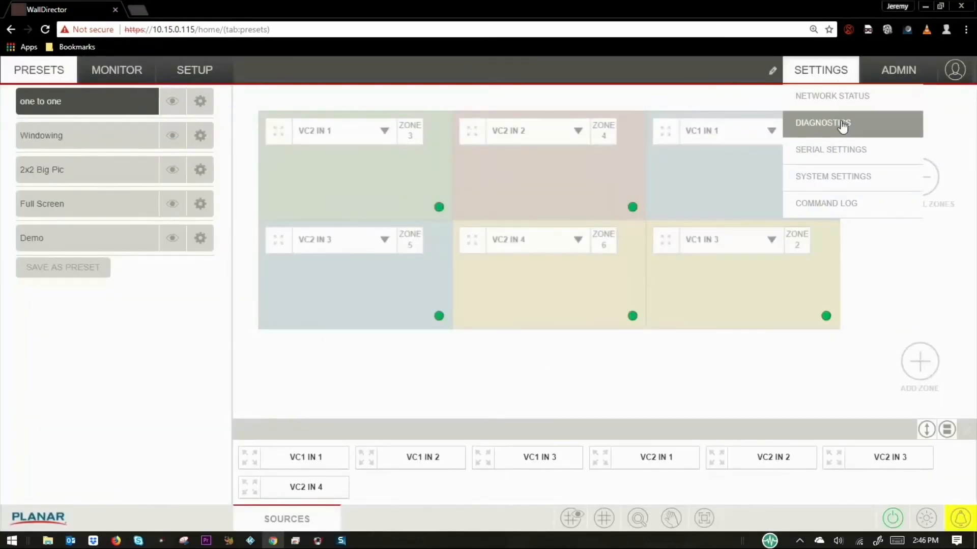
click(822, 123)
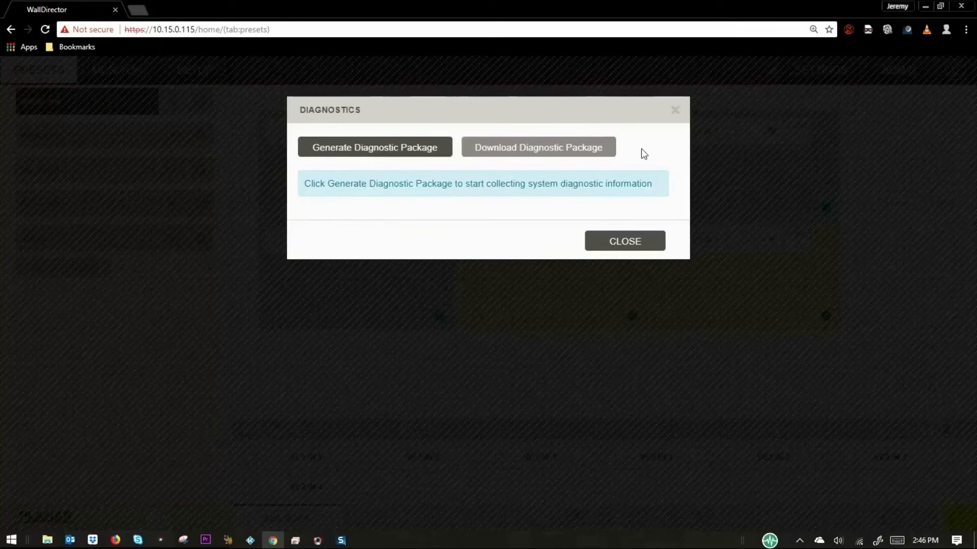
mouse_move(675, 109)
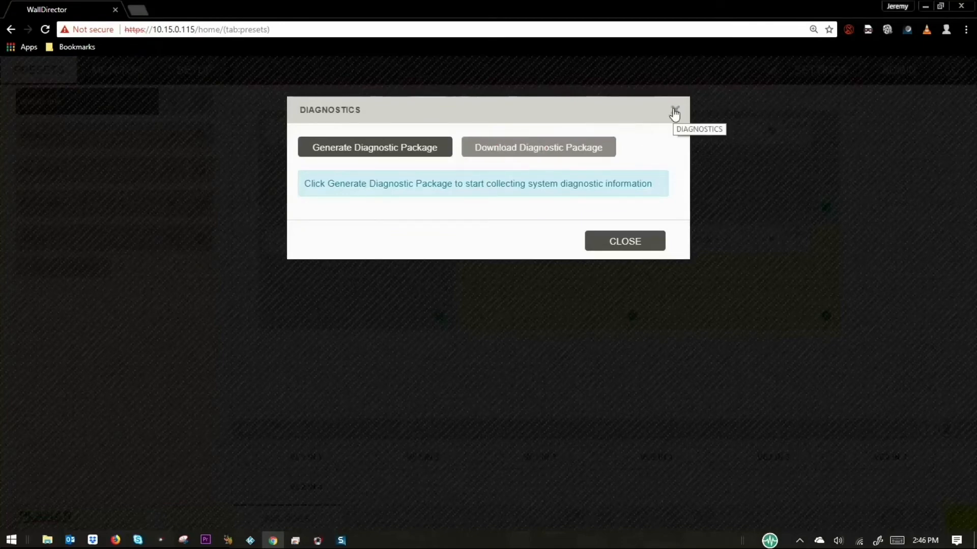
click(673, 111)
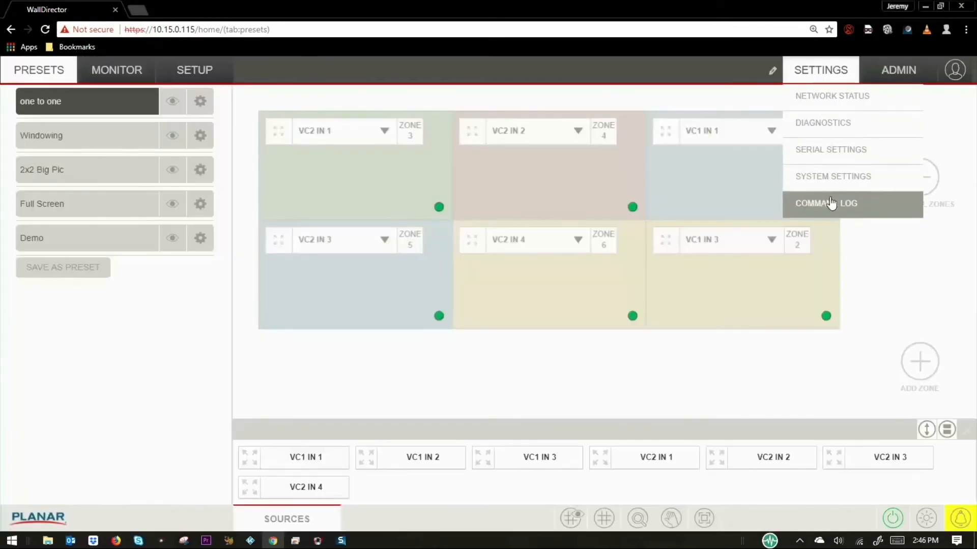
click(826, 203)
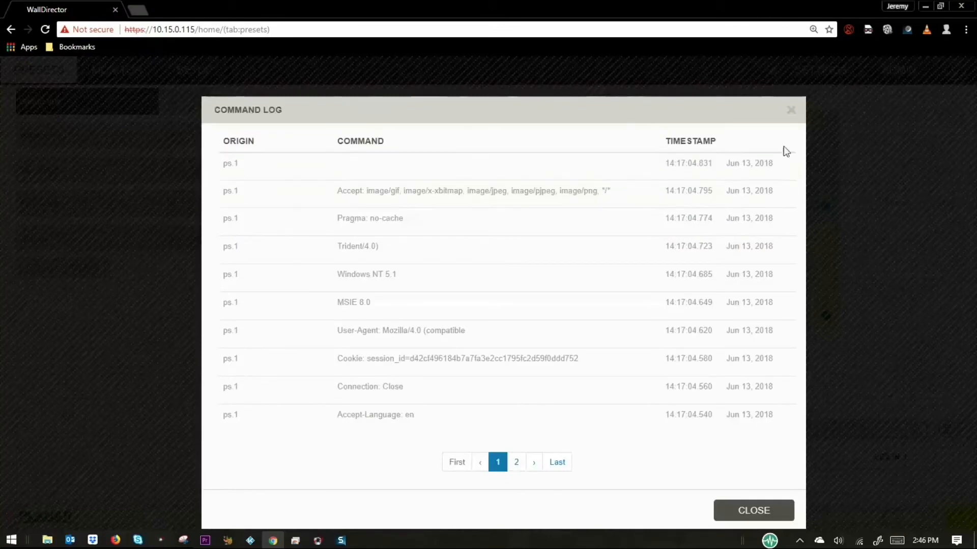
mouse_move(809, 156)
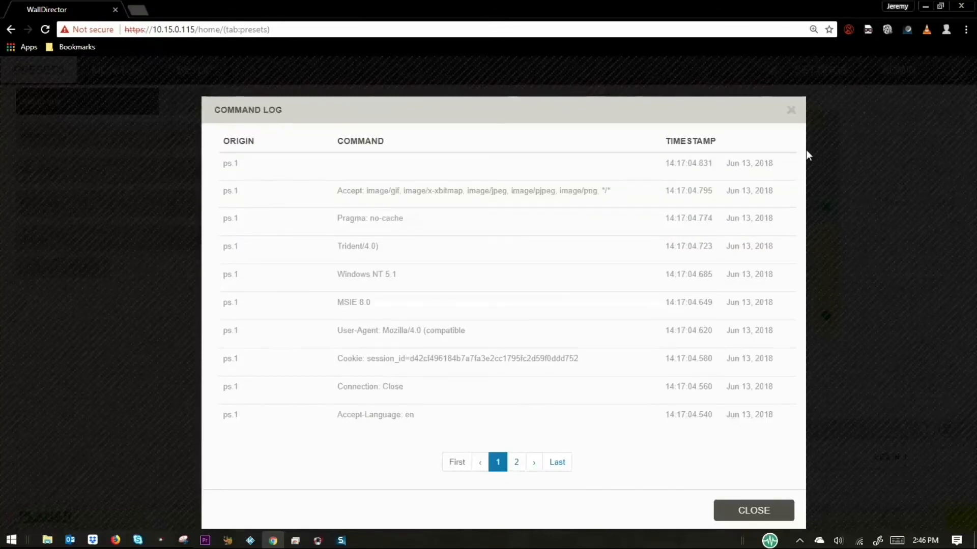
mouse_move(791, 111)
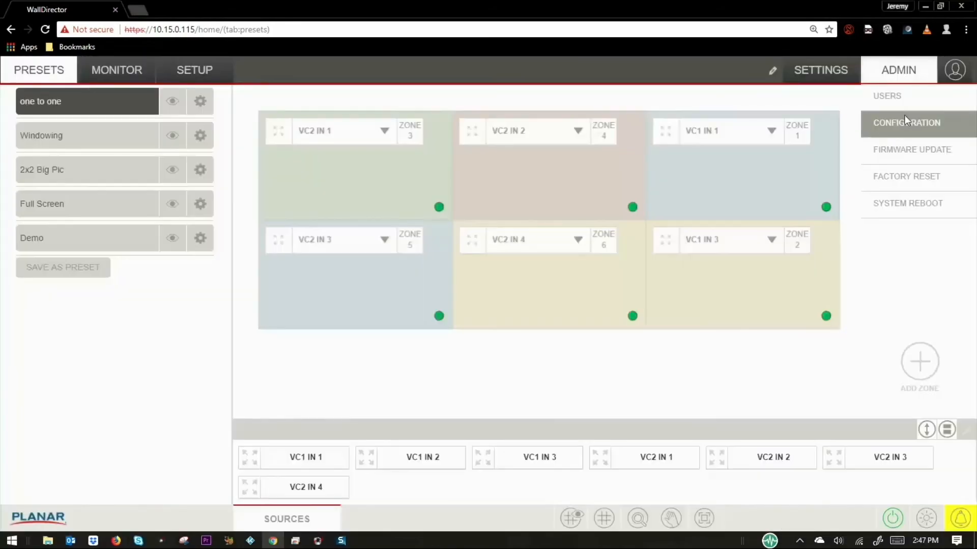
Open and close the Admin Configuration backup window, then reopen the Admin menu
click(907, 123)
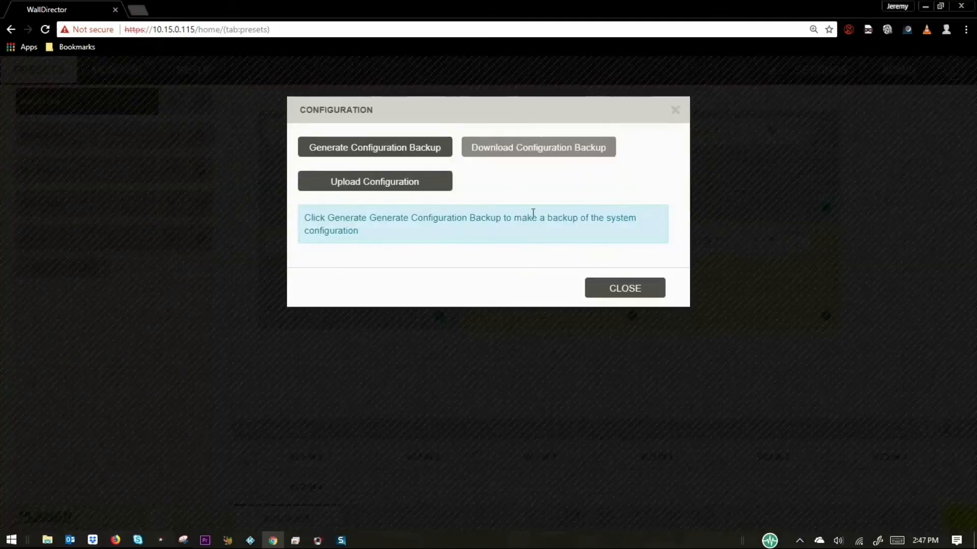
click(624, 288)
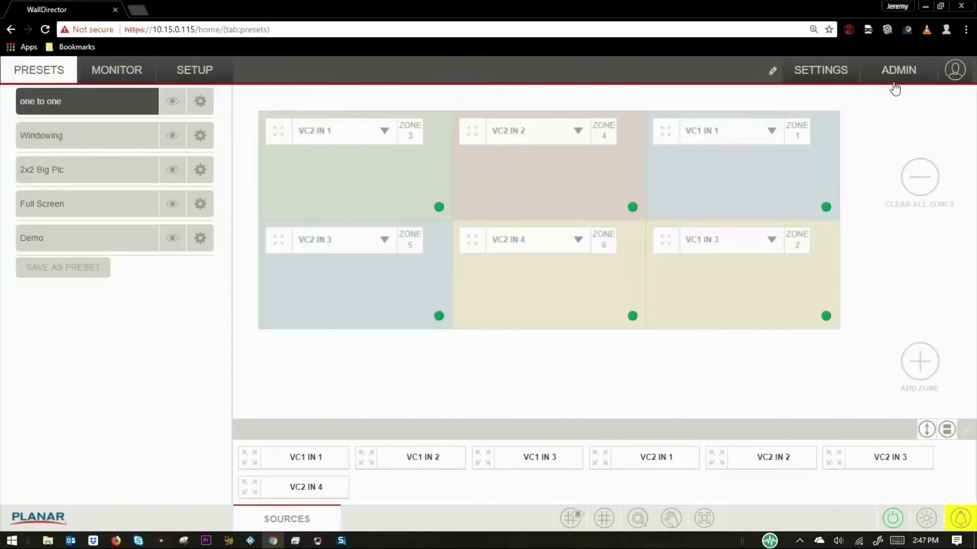
click(898, 70)
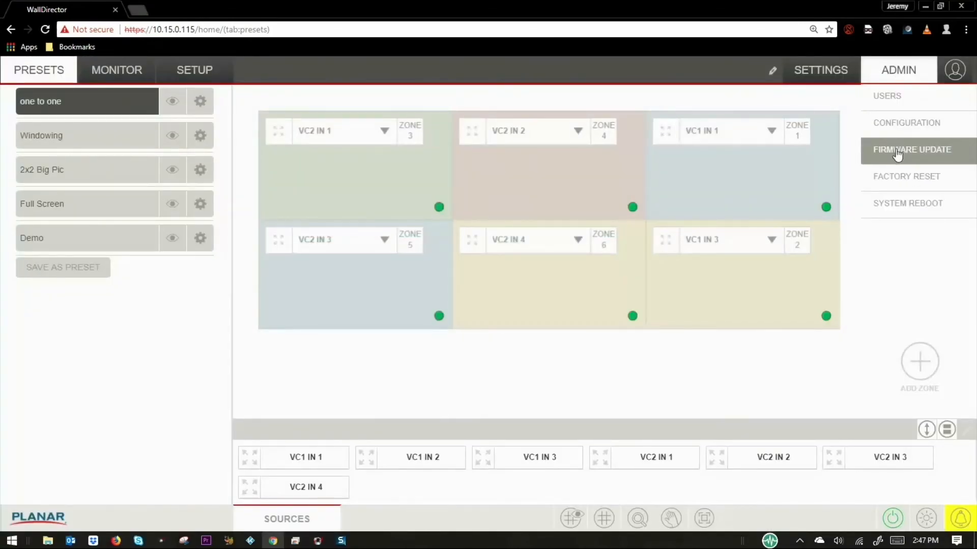
mouse_move(899, 203)
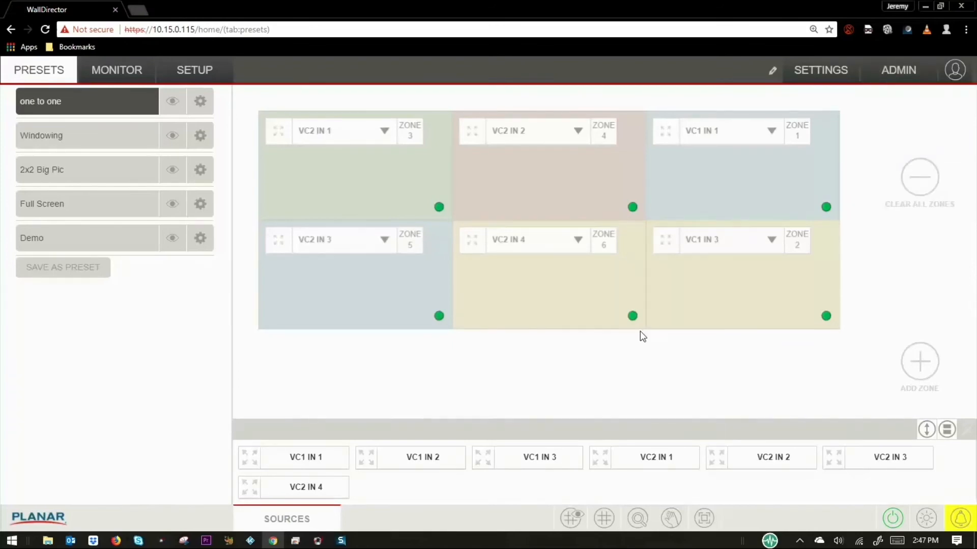
Zoom the wall layout out to 60%, back up, then one step further in
click(637, 518)
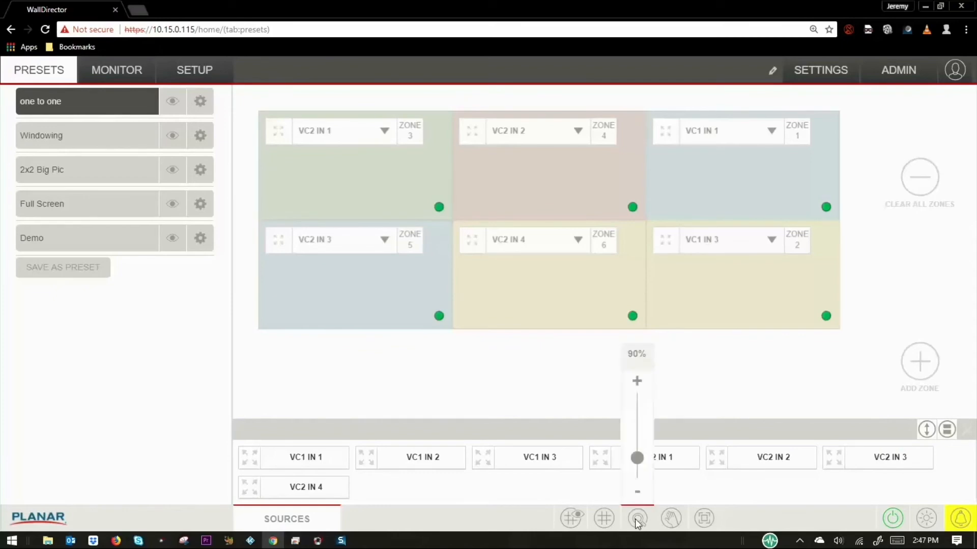
drag(636, 458, 637, 489)
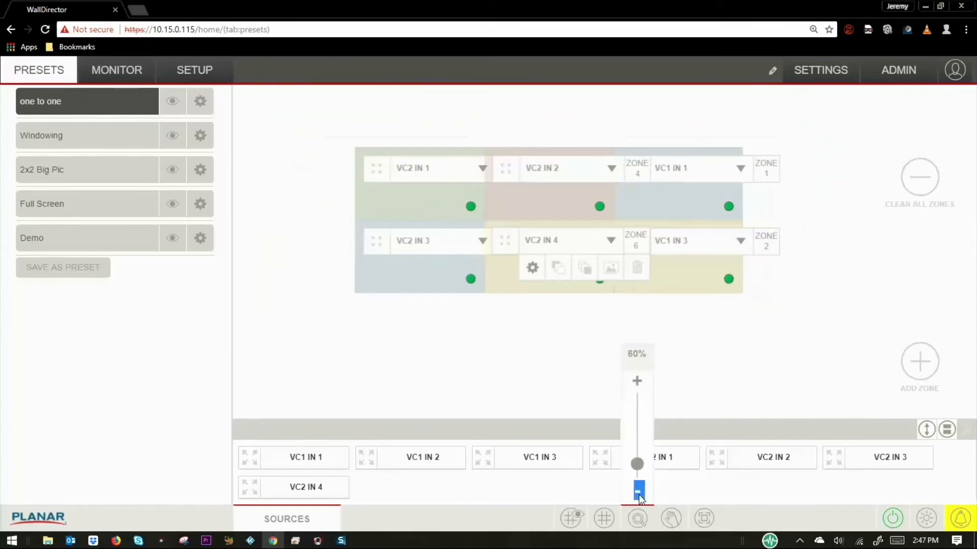
drag(637, 489, 636, 460)
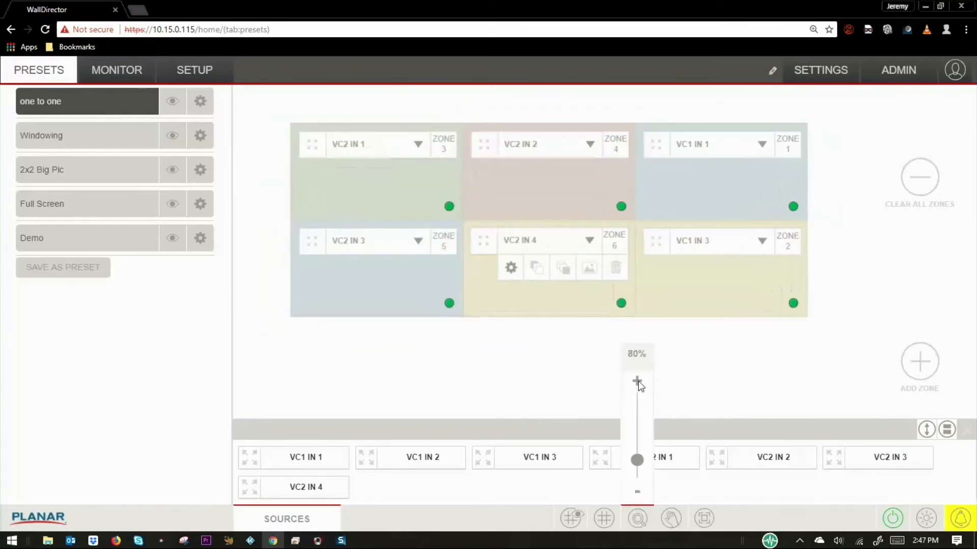
click(636, 382)
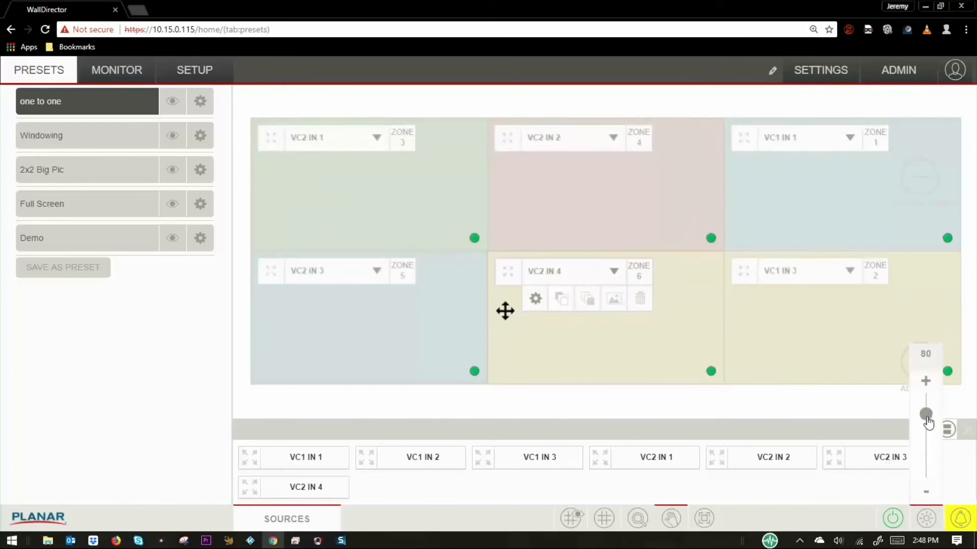
Show the system alerts from the yellow bell and choose Clear All Alerts
click(958, 516)
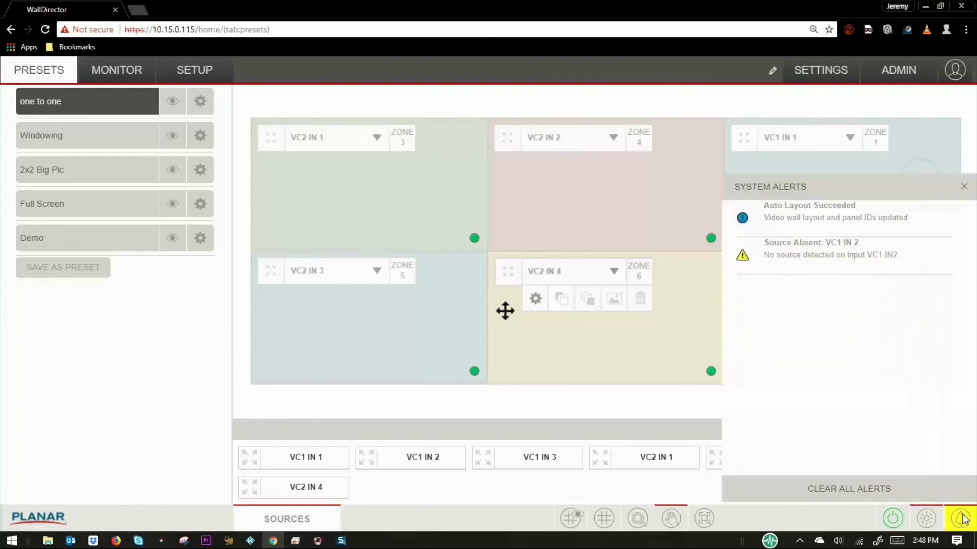
mouse_move(841, 231)
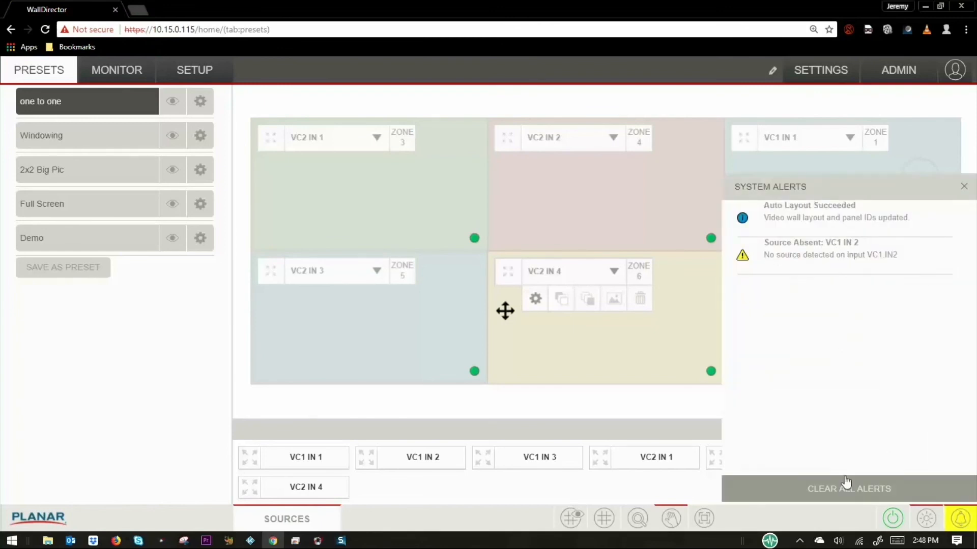
click(849, 488)
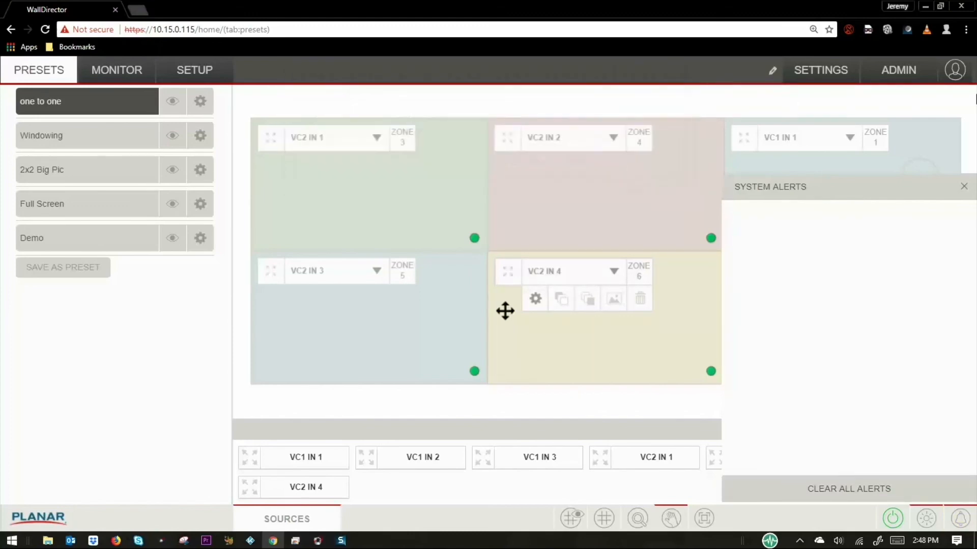